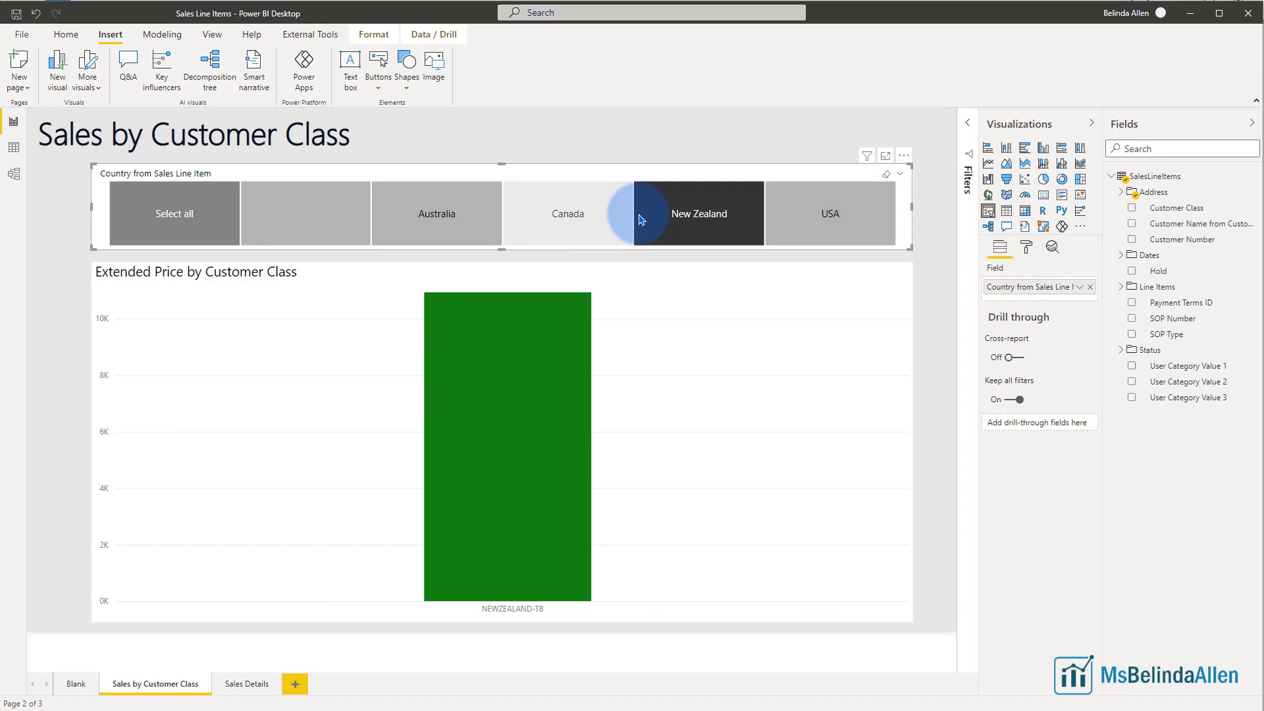
Filter the country slicer to USA and compare it against the Sales Details page.
left_click(449, 213)
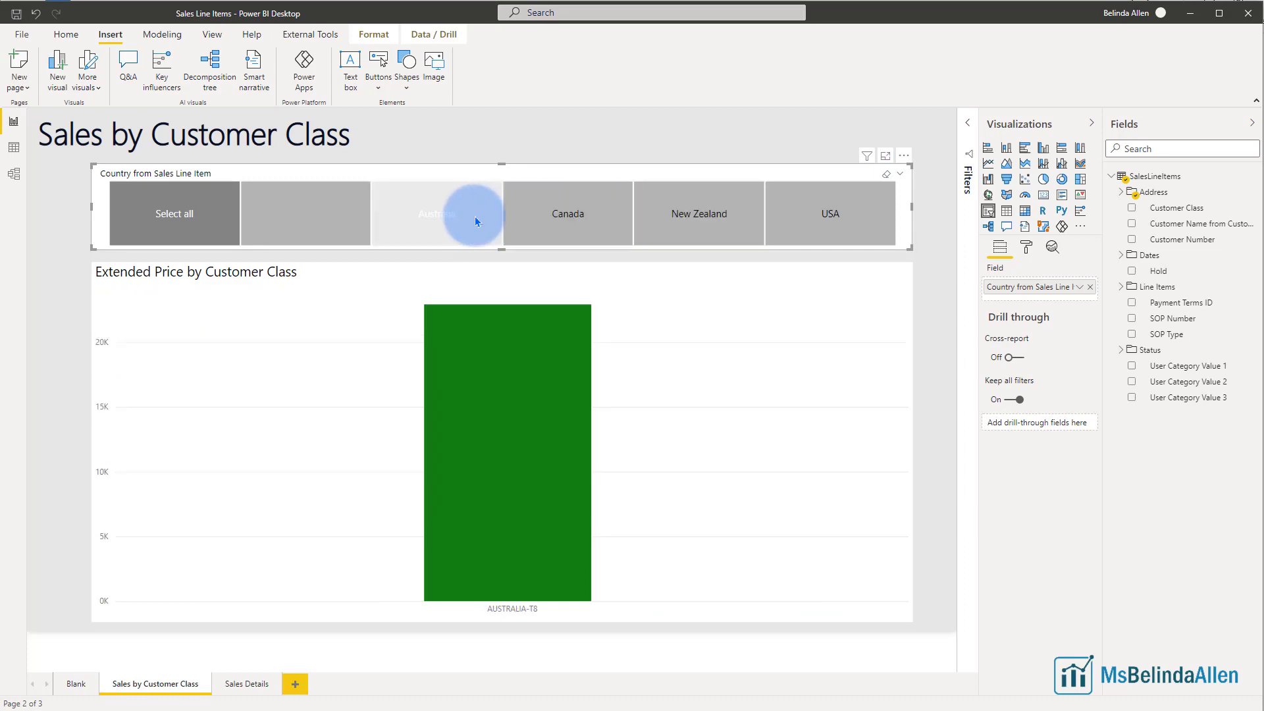
left_click(830, 213)
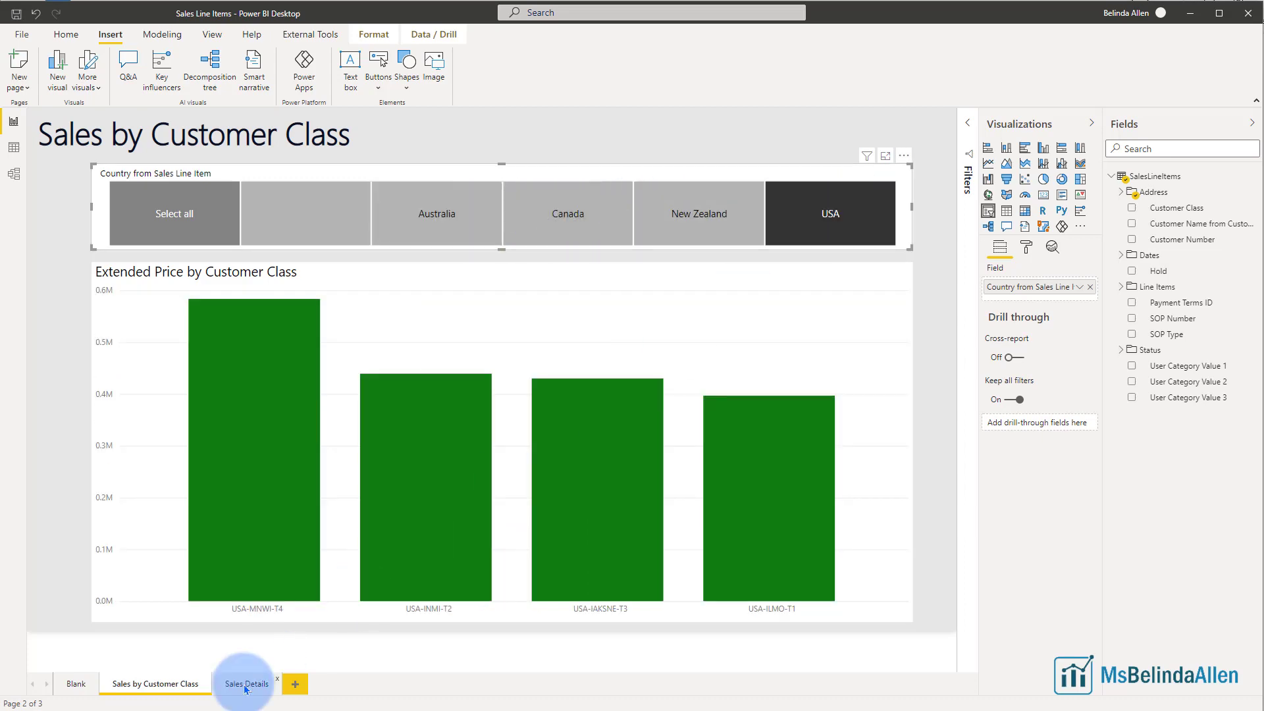
left_click(245, 683)
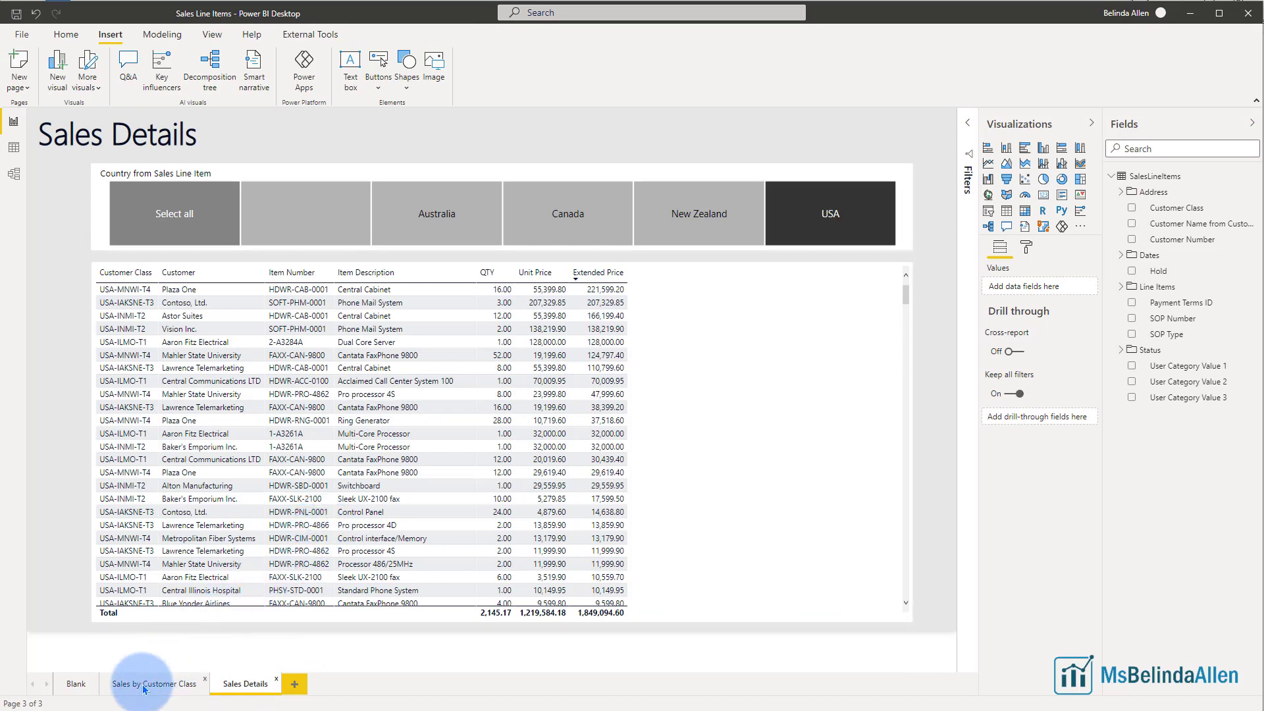
left_click(150, 682)
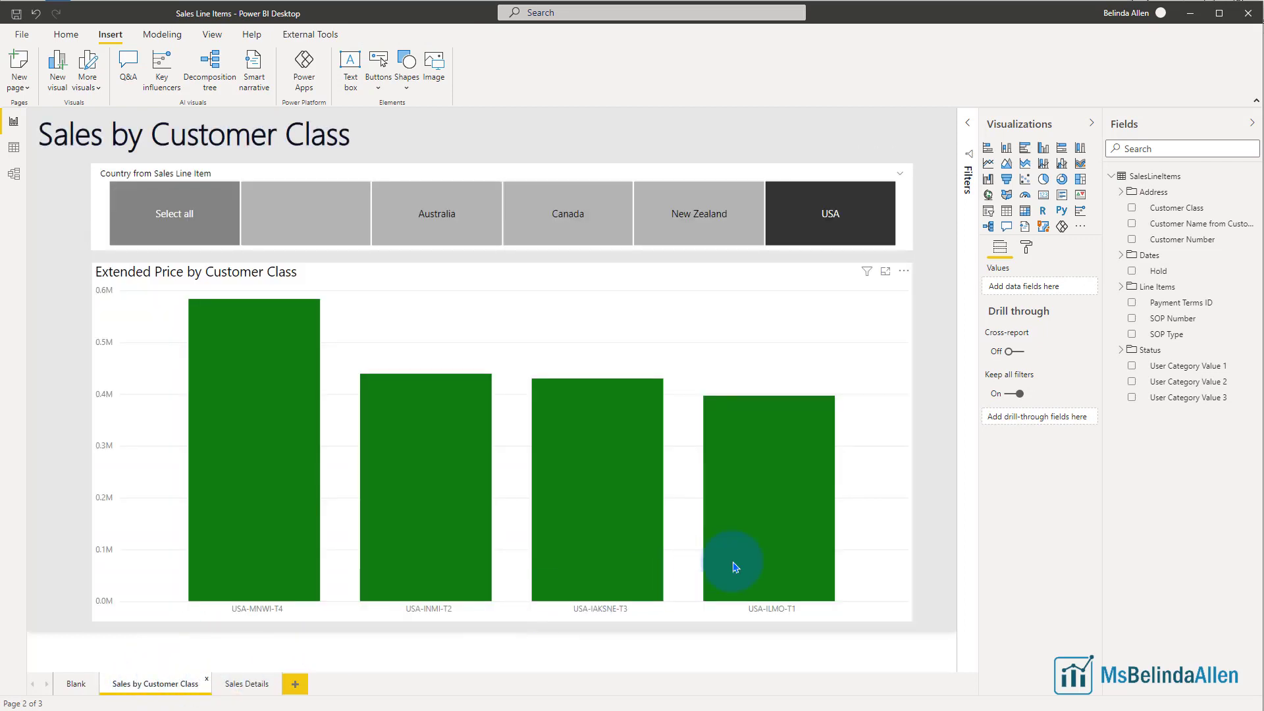
mouse_move(769, 531)
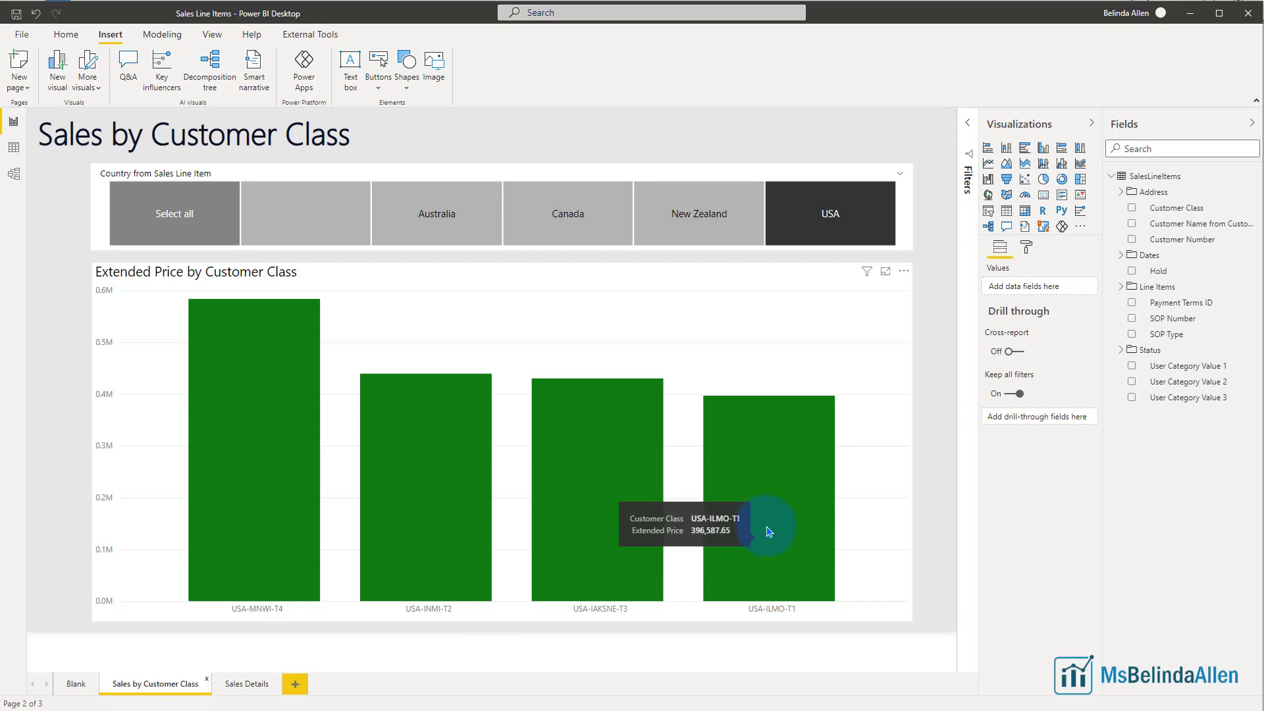
mouse_move(661, 565)
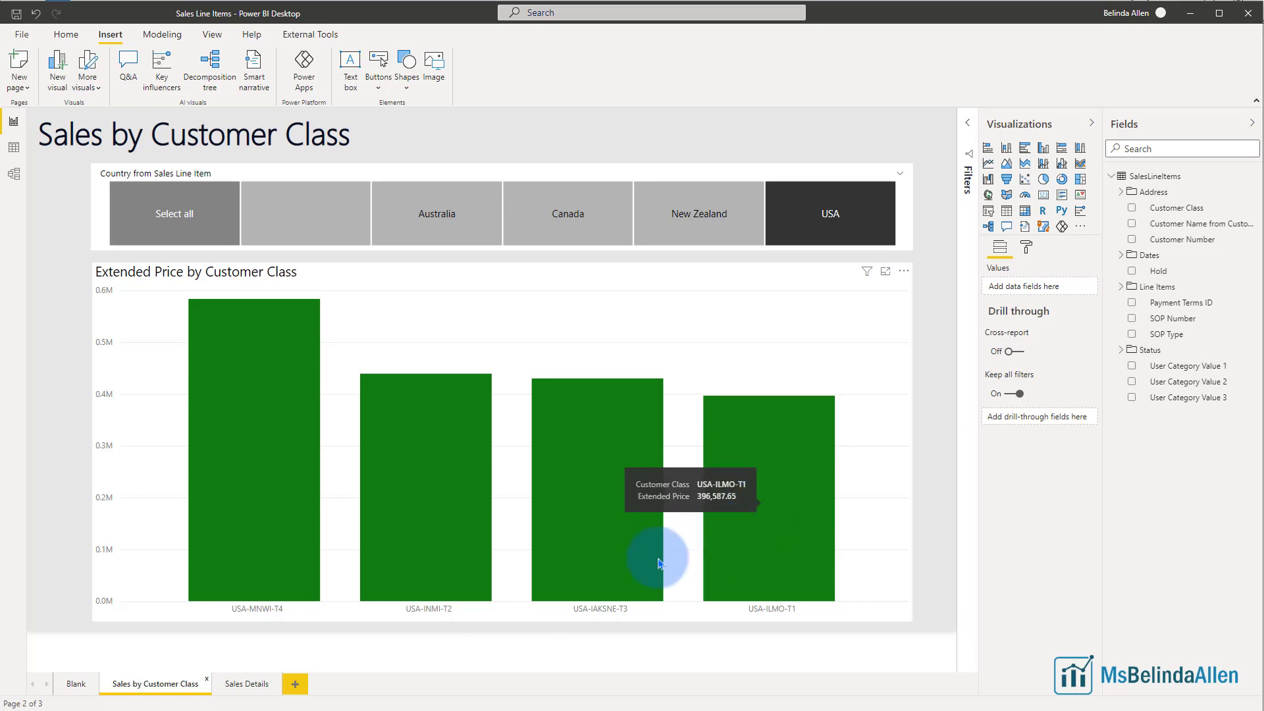
left_click(247, 683)
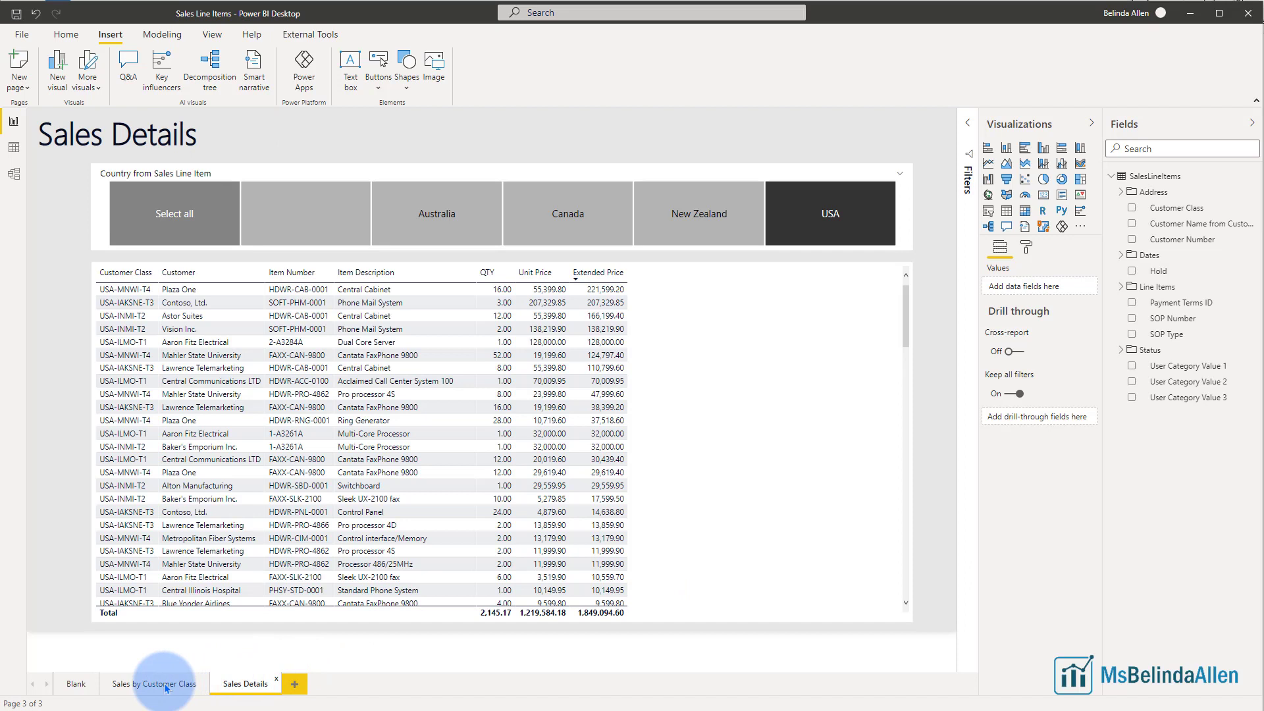
left_click(150, 683)
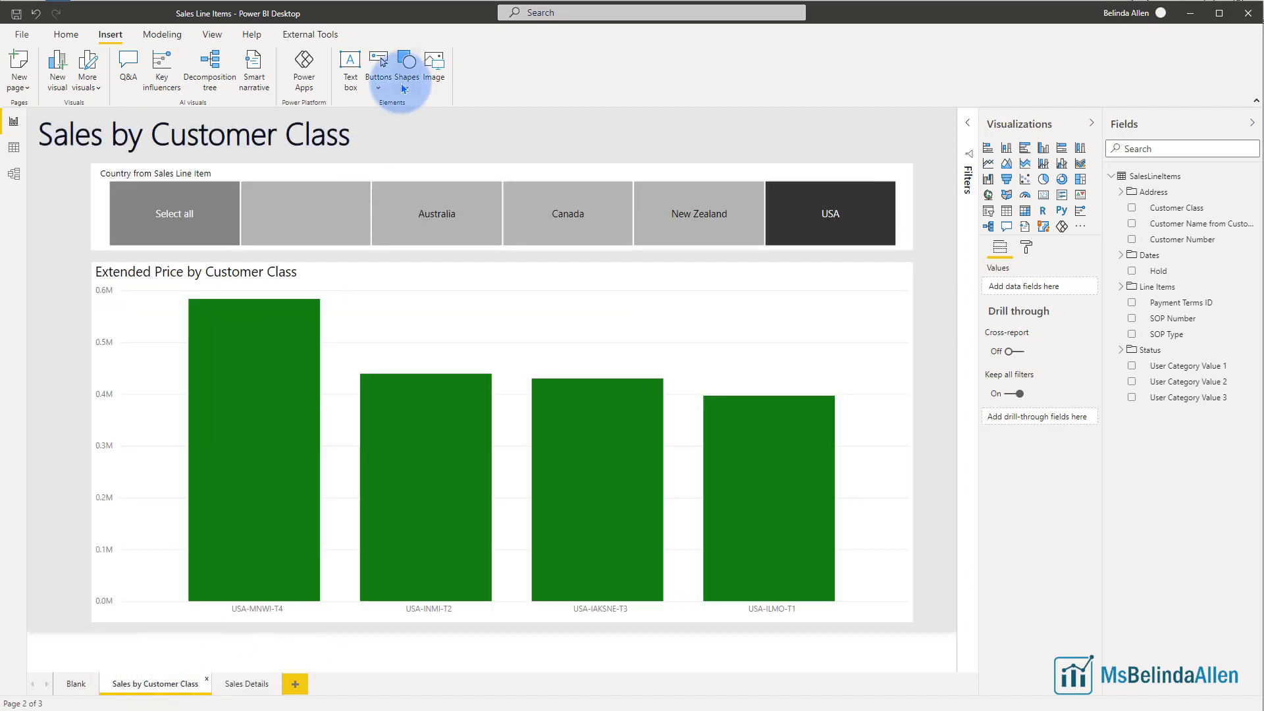
mouse_move(406, 83)
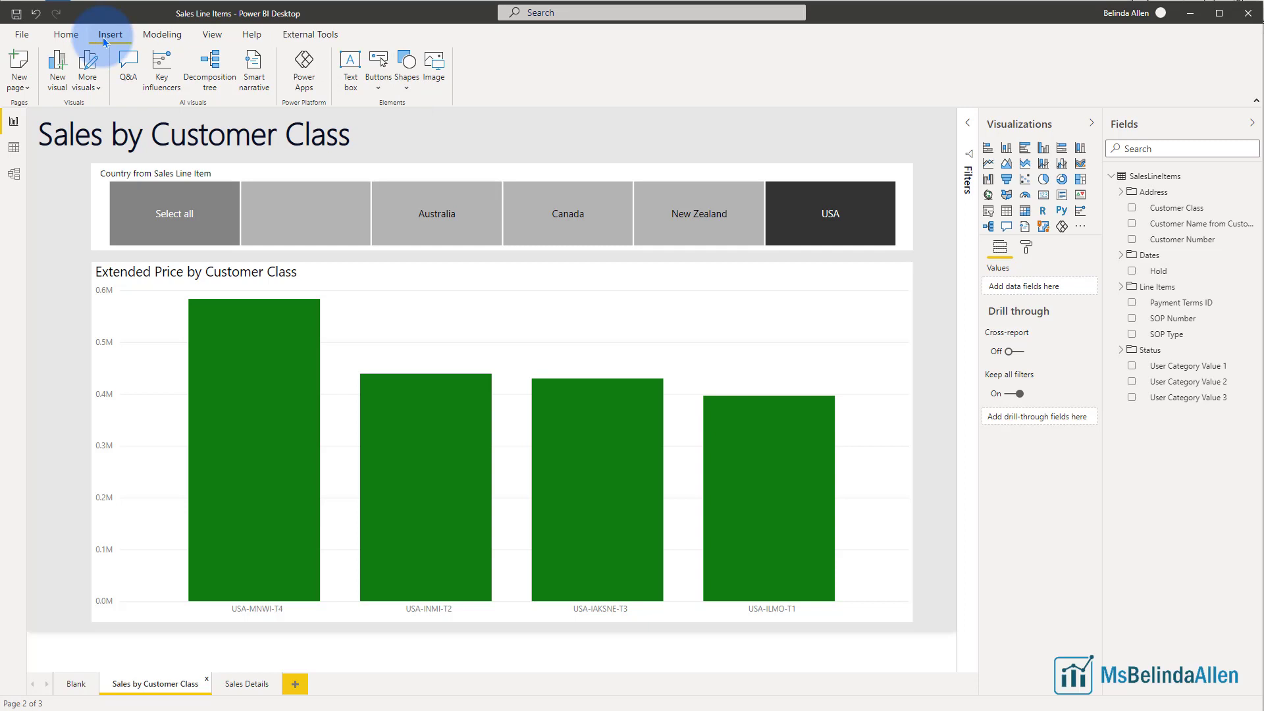
Insert an isosceles triangle shape, shrink it and place it beside the page title.
left_click(404, 60)
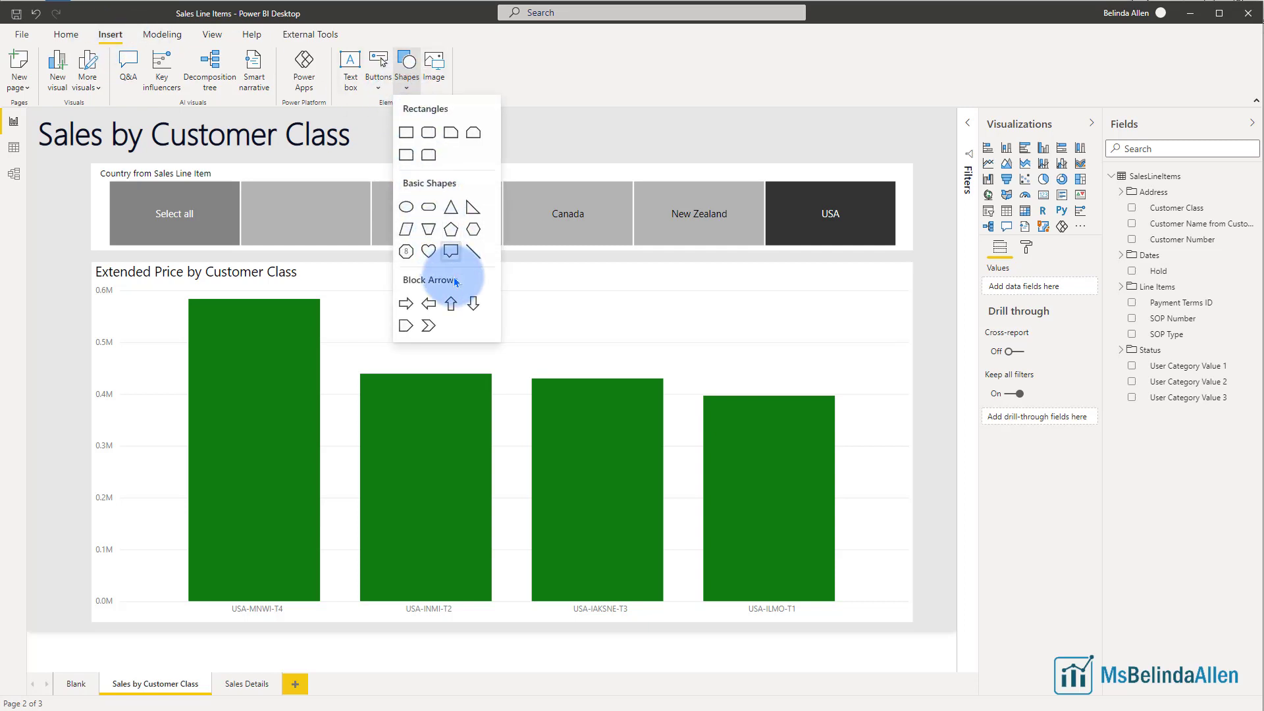
mouse_move(451, 207)
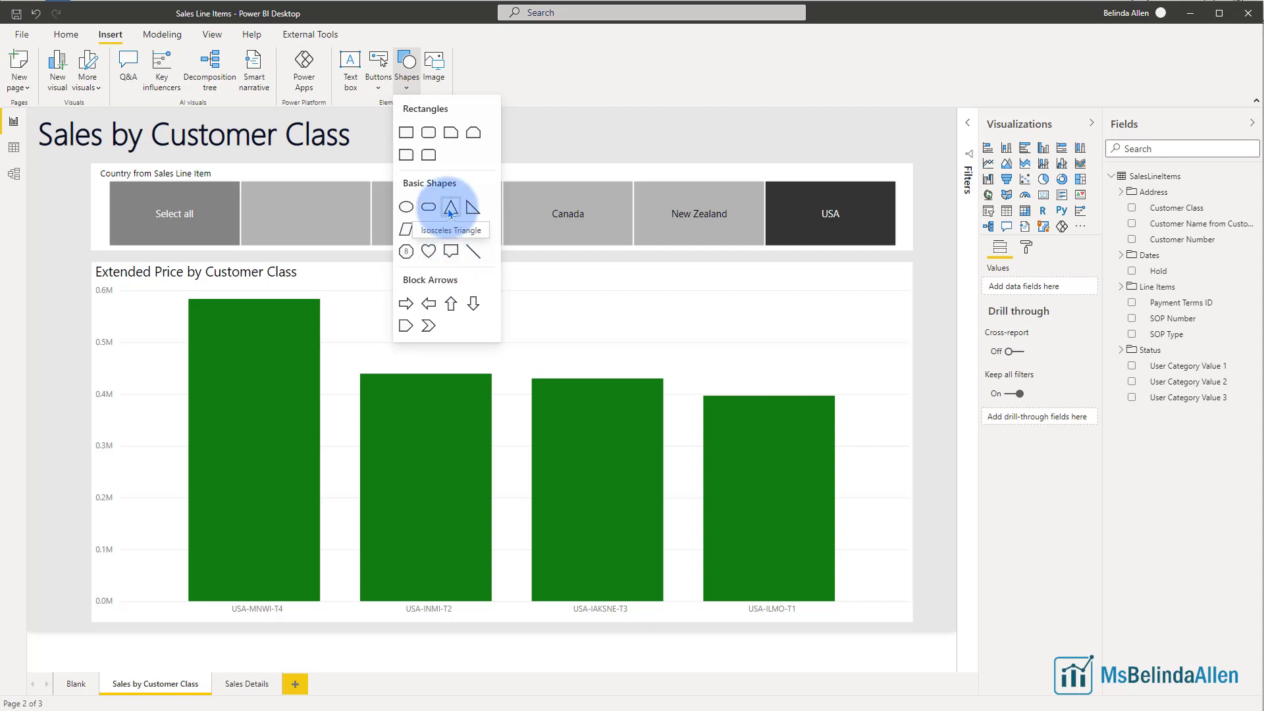
left_click(451, 207)
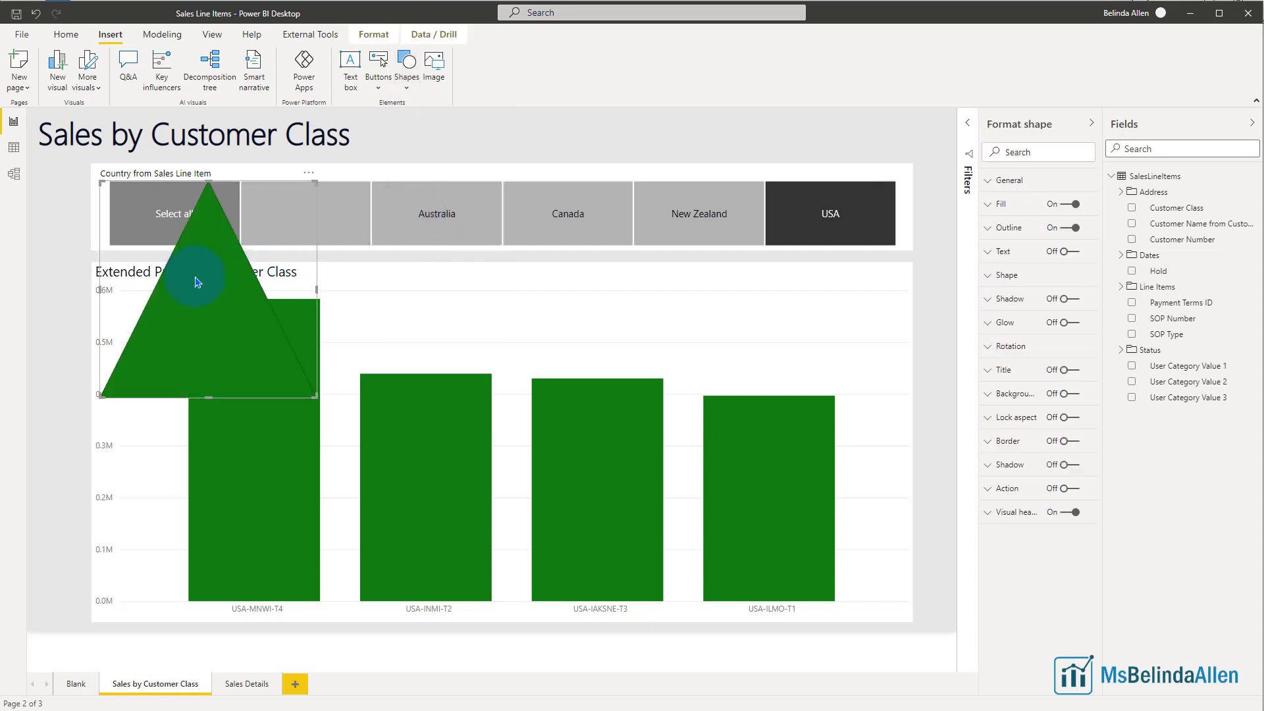
left_click_drag(194, 281, 617, 256)
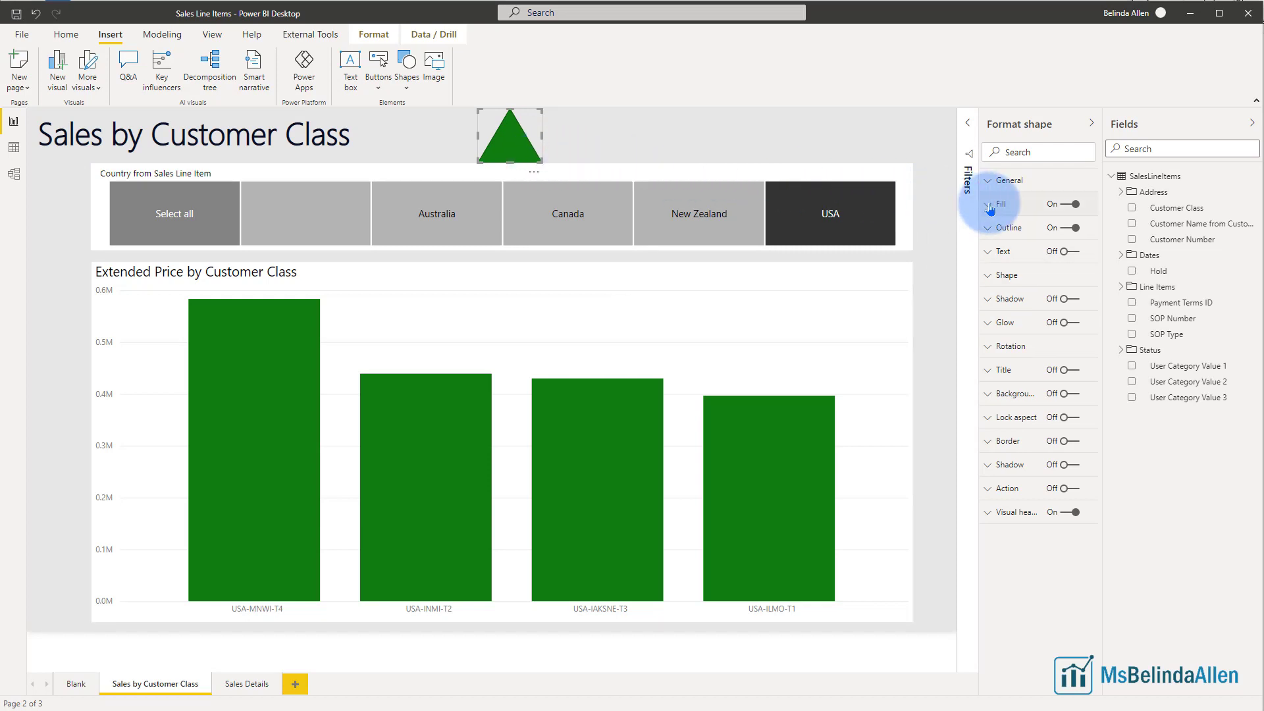
Fill the triangle with yellow and add the text label 'Detail'.
left_click(998, 204)
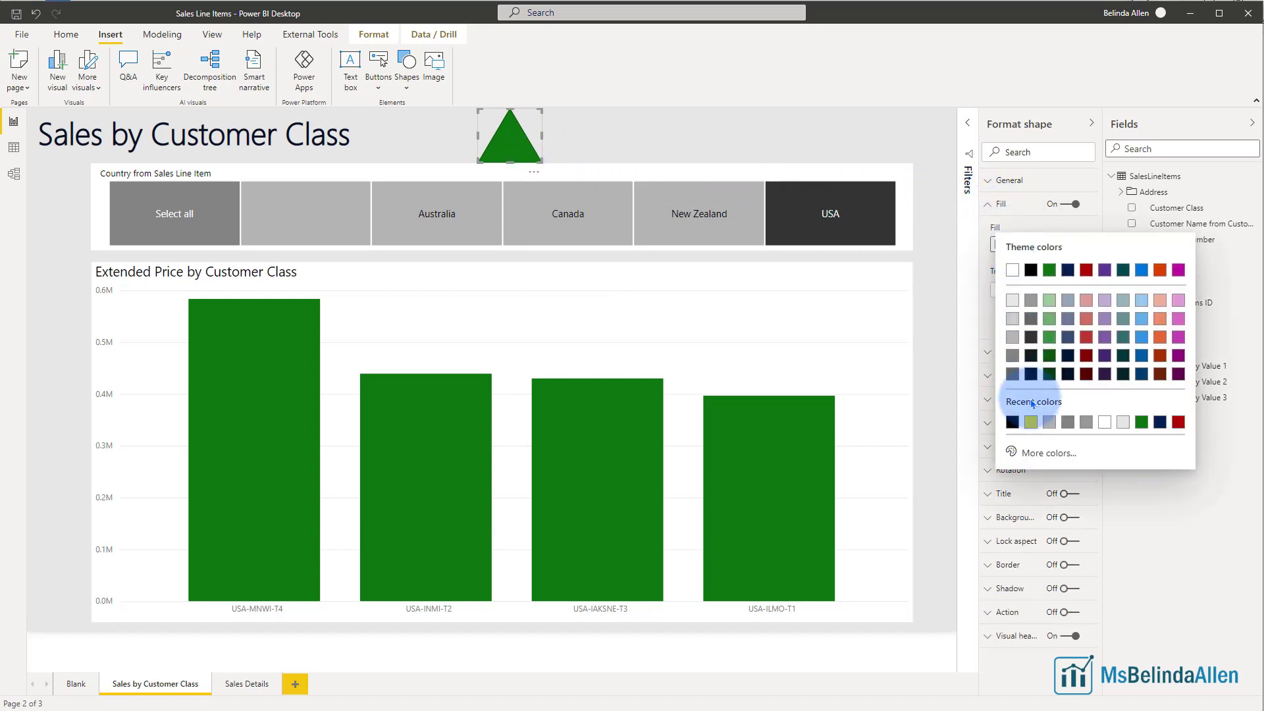
left_click(1031, 422)
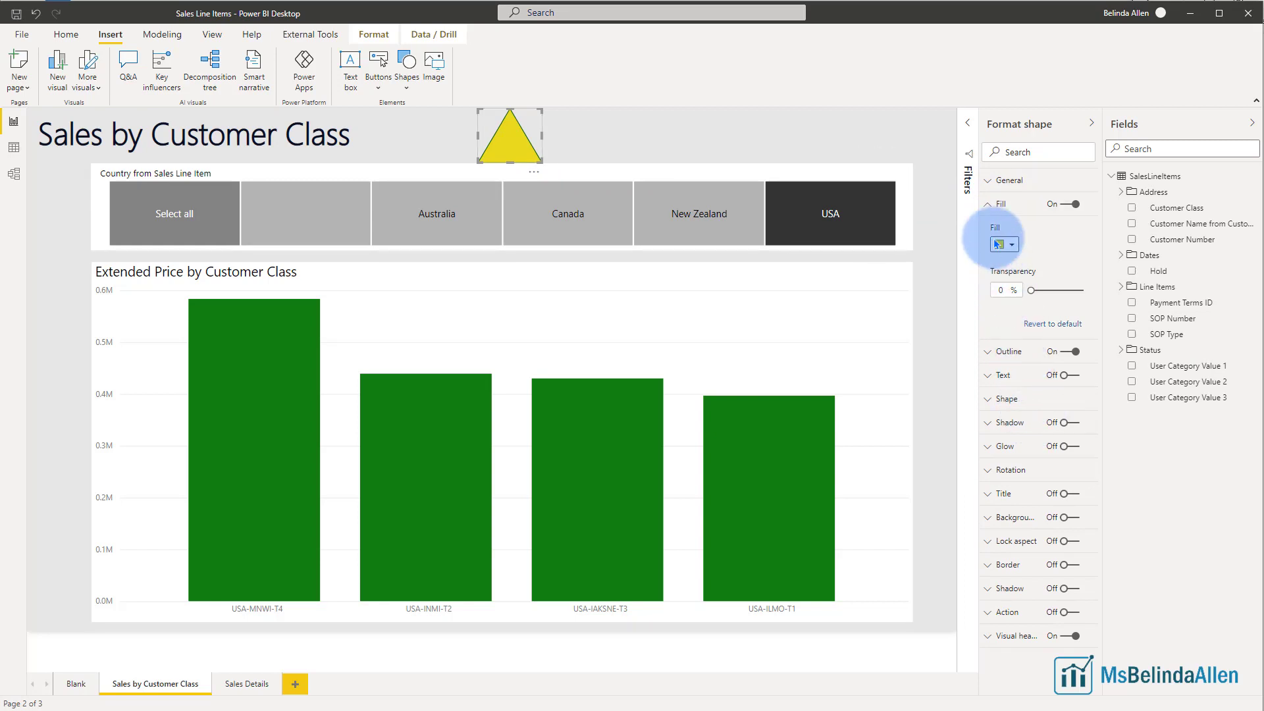
left_click(991, 204)
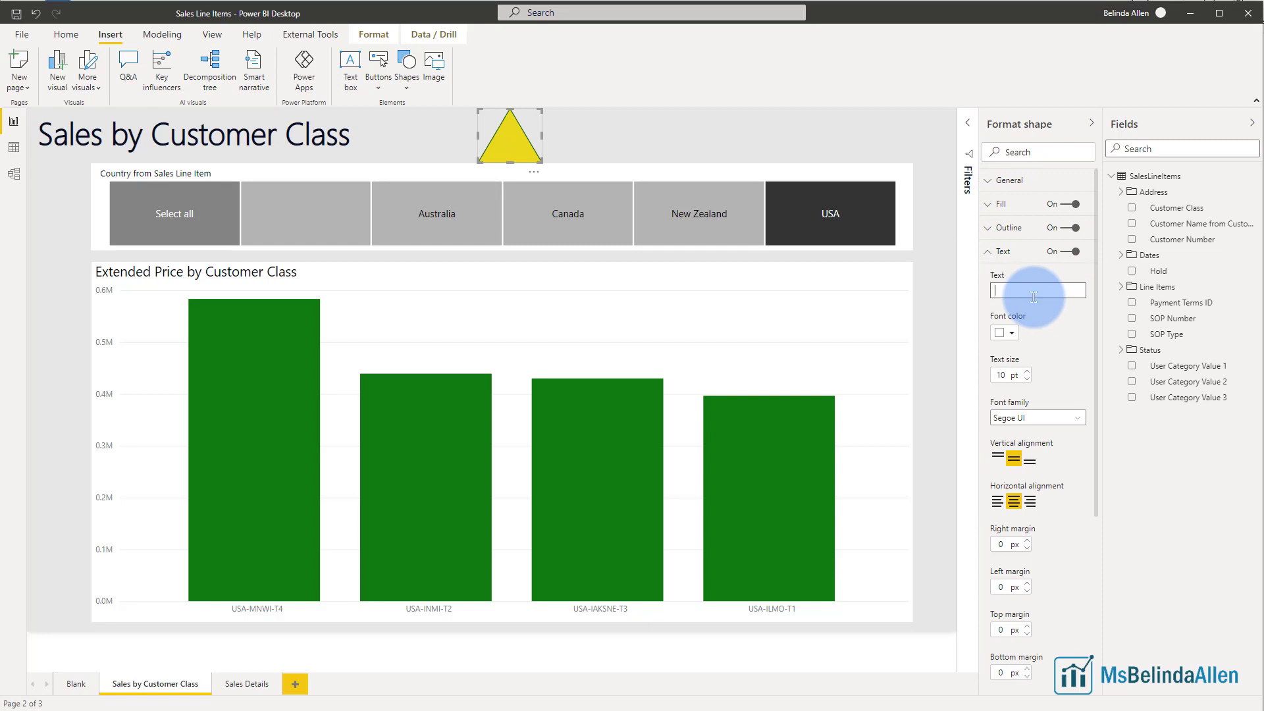
type("Detail")
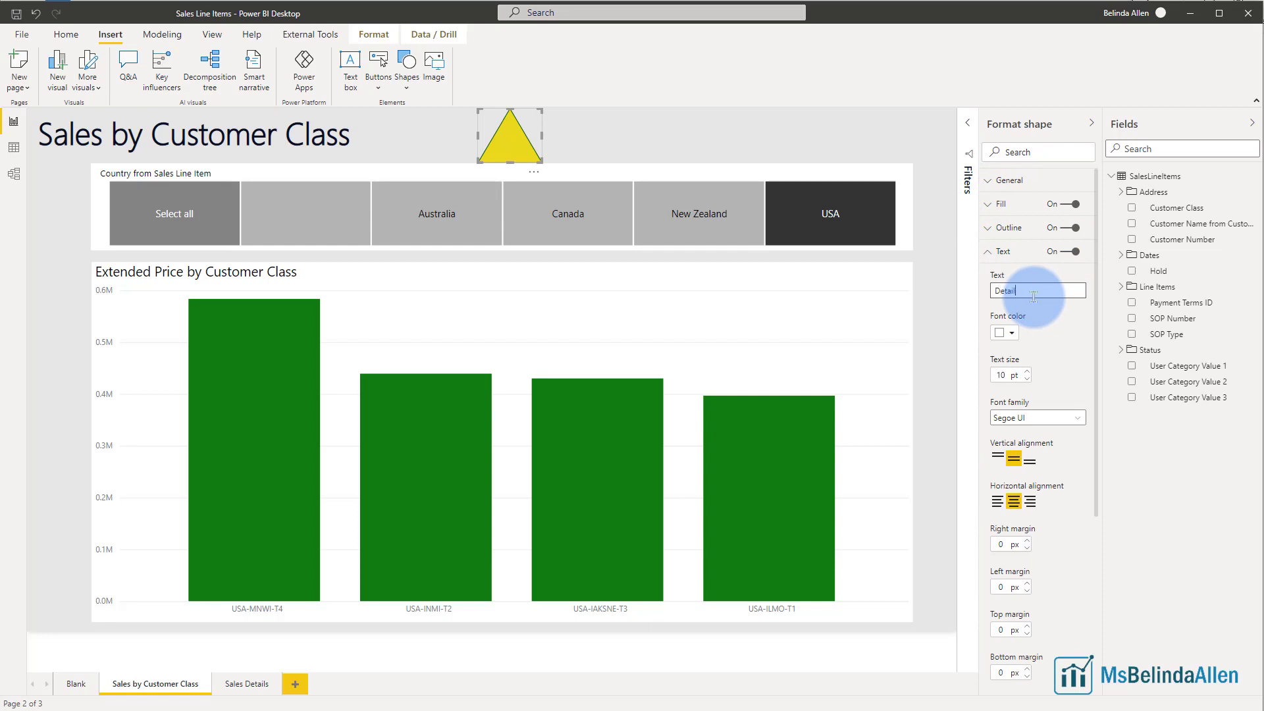
left_click(1000, 332)
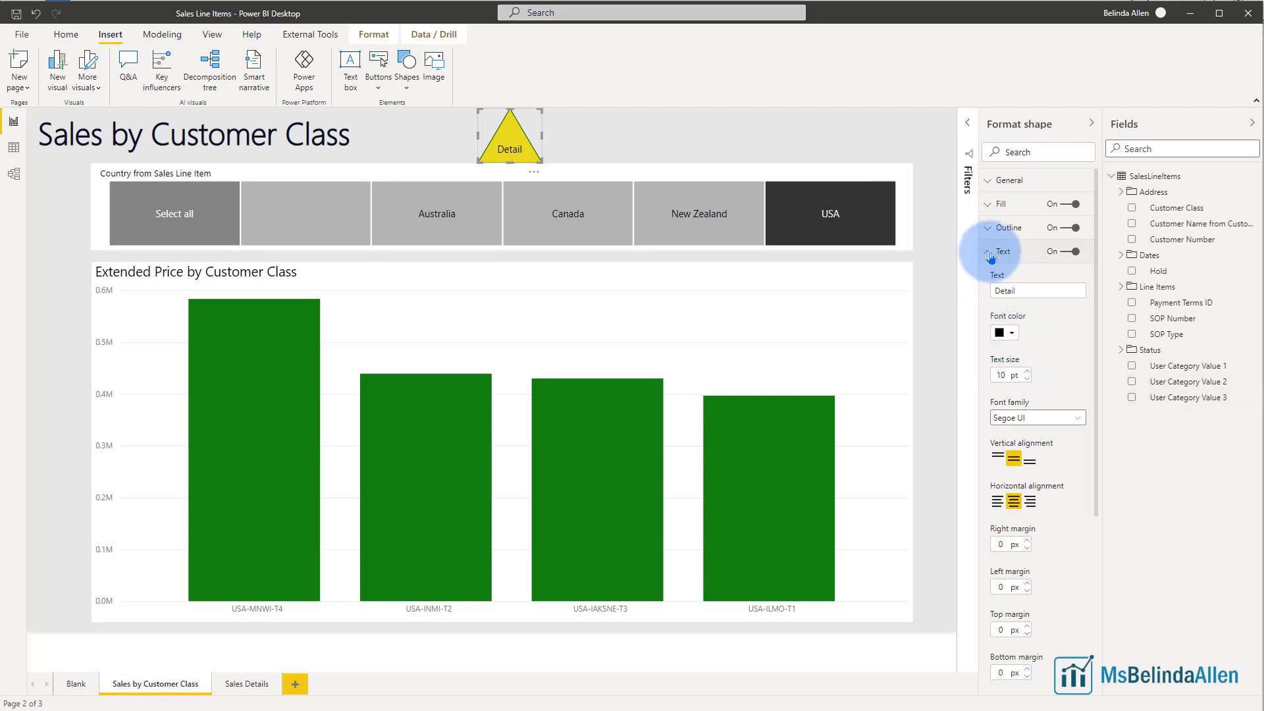
left_click(558, 156)
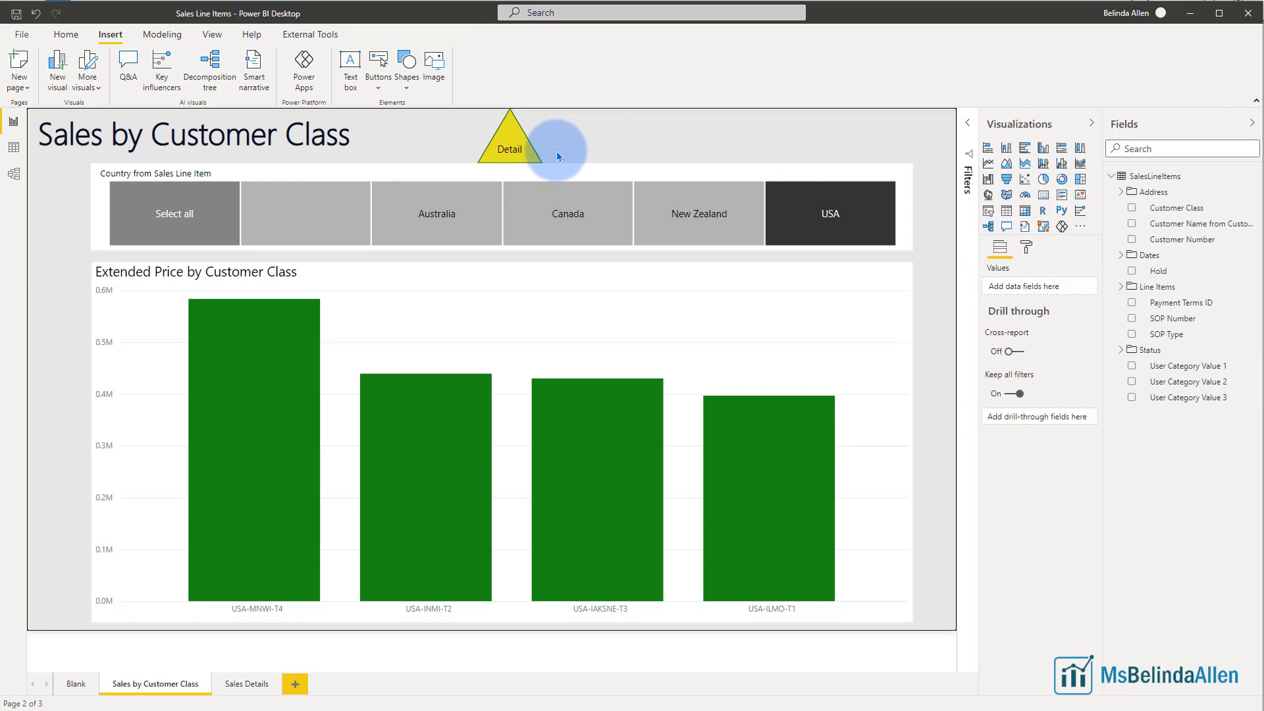
mouse_move(532, 163)
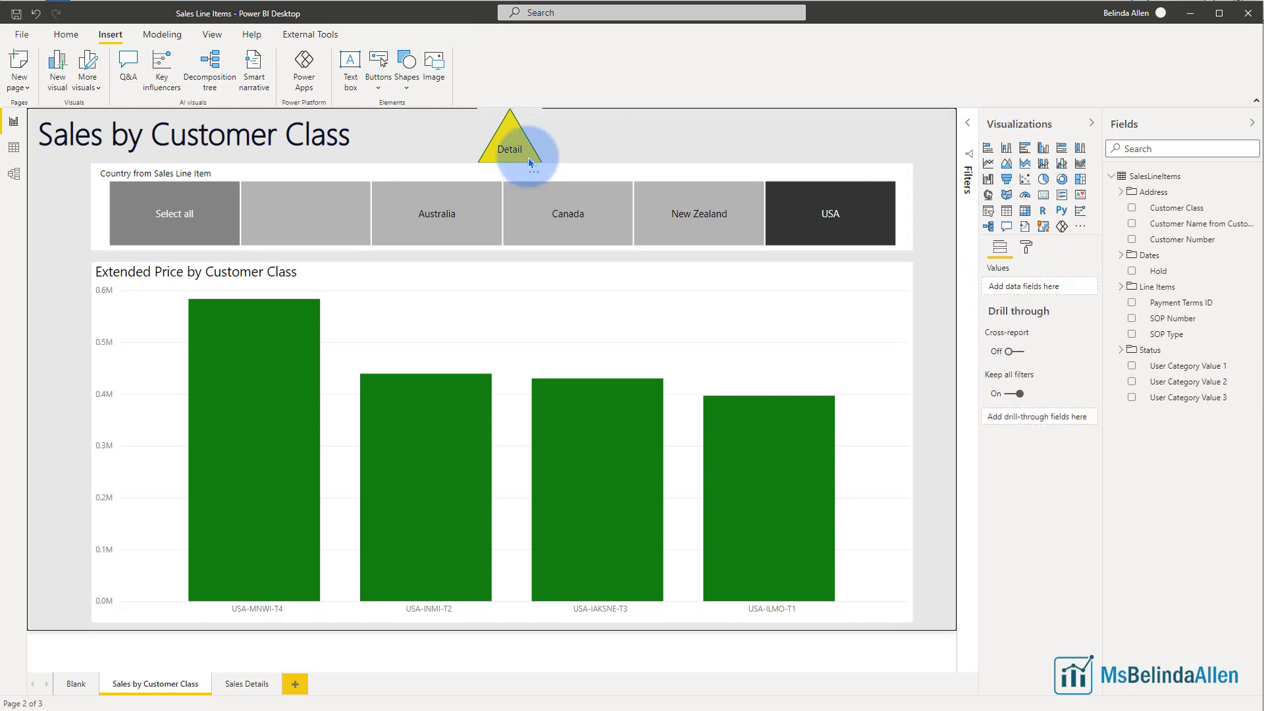
Give the triangle a Page navigation action with Sales Details as the destination.
left_click(510, 148)
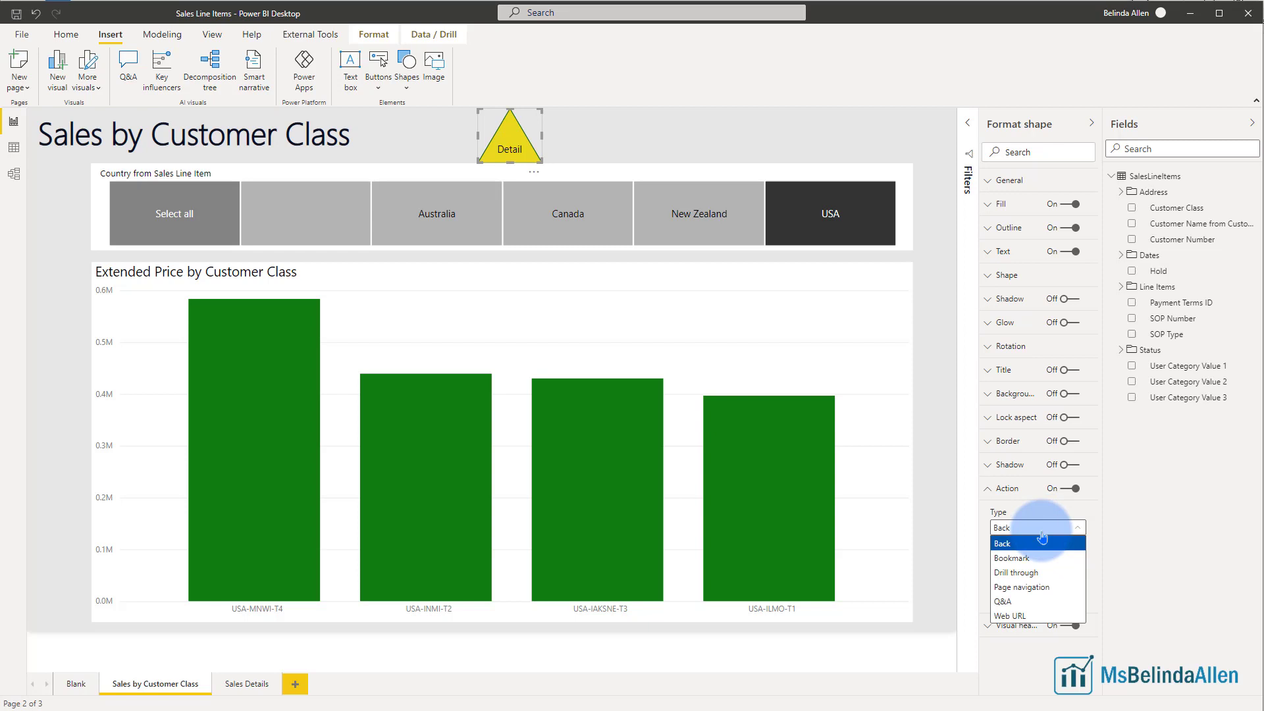
left_click(1022, 587)
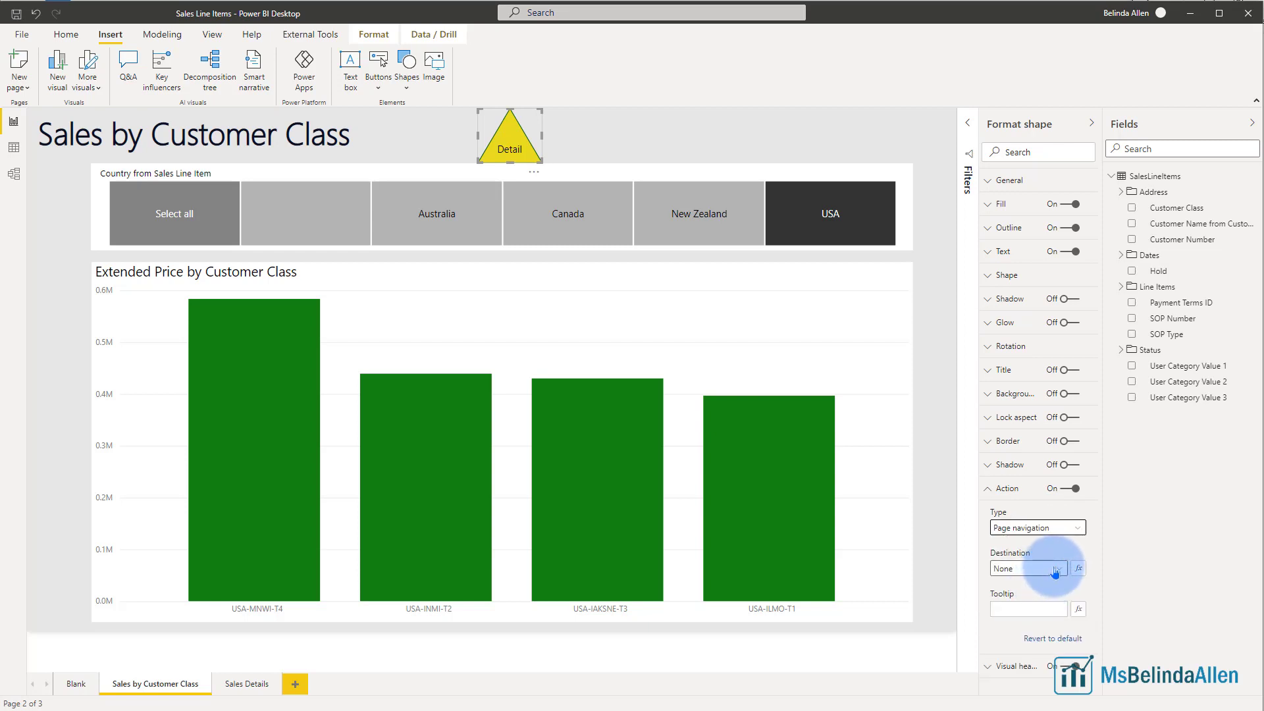
left_click(1050, 569)
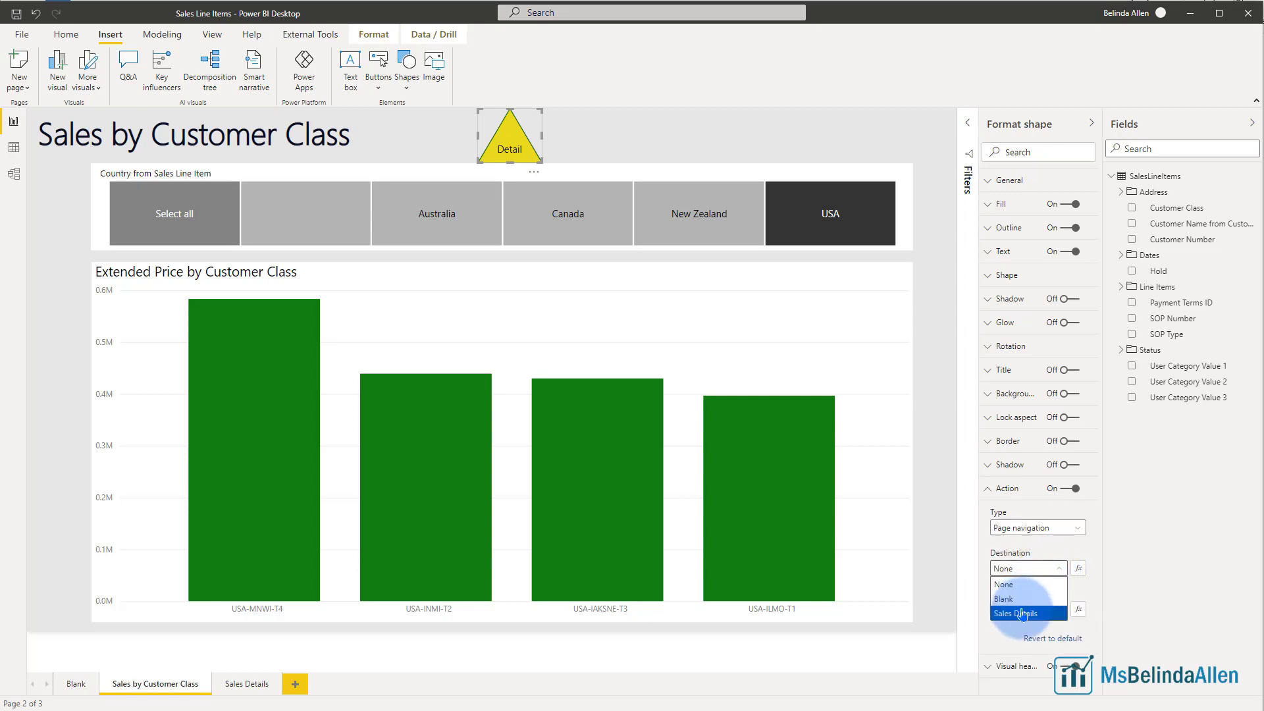
left_click(1022, 613)
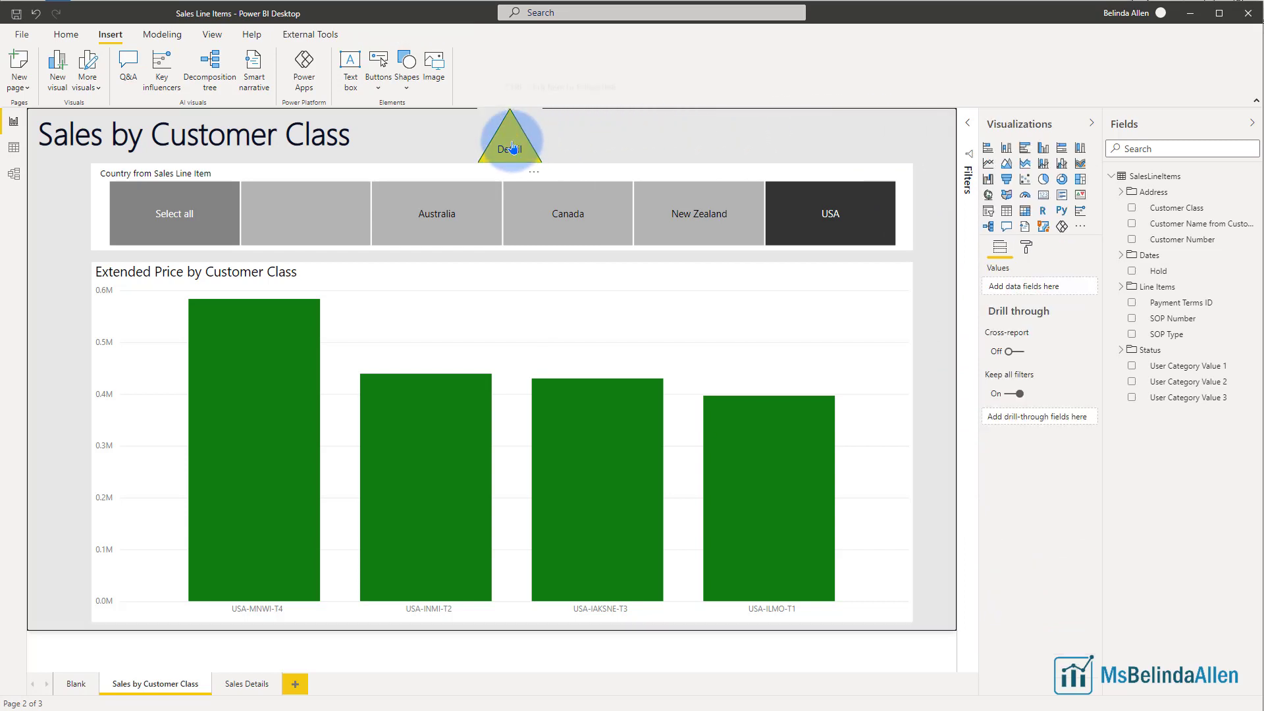
mouse_move(599, 135)
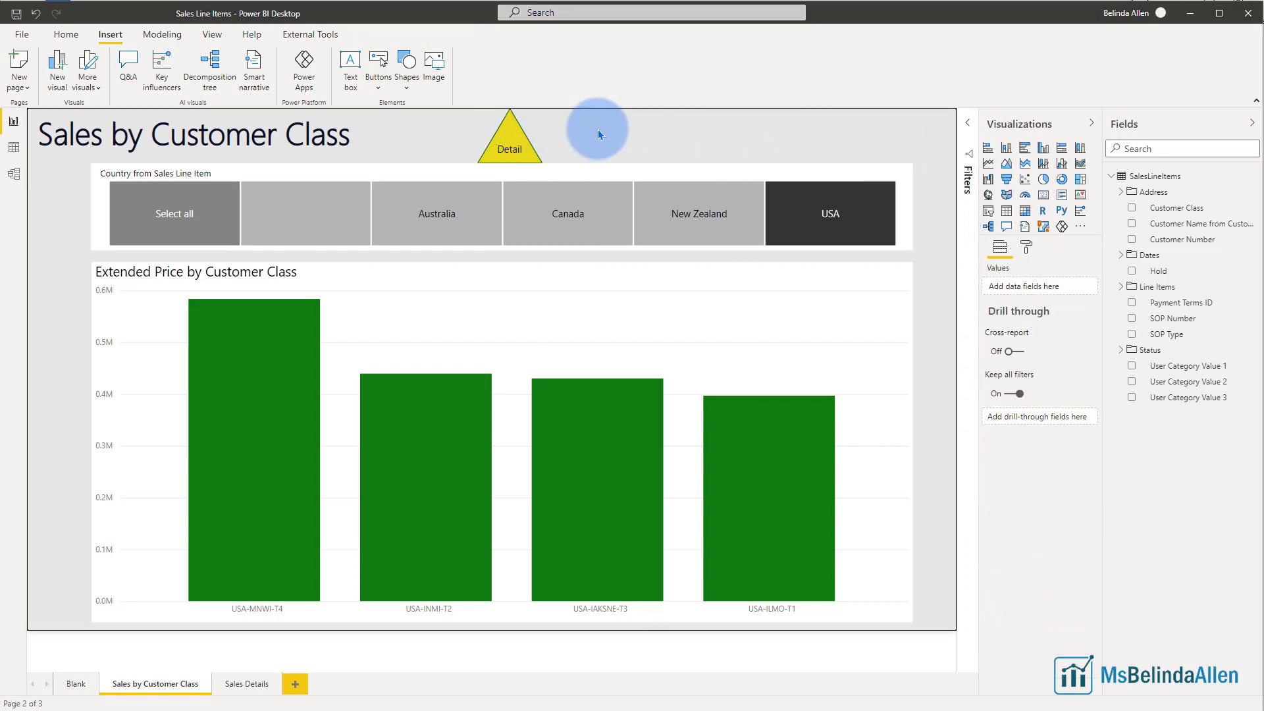
mouse_move(515, 136)
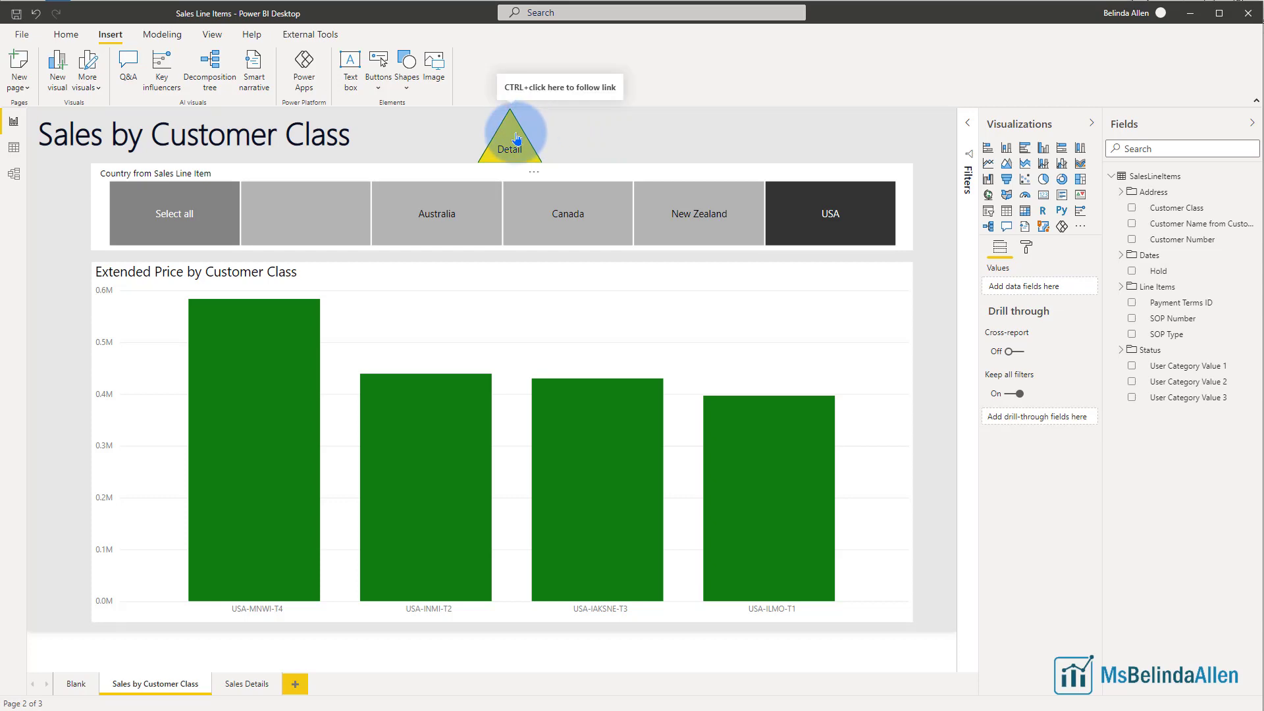
Ctrl+click the Detail triangle to open the Sales Details page.
left_click(516, 136)
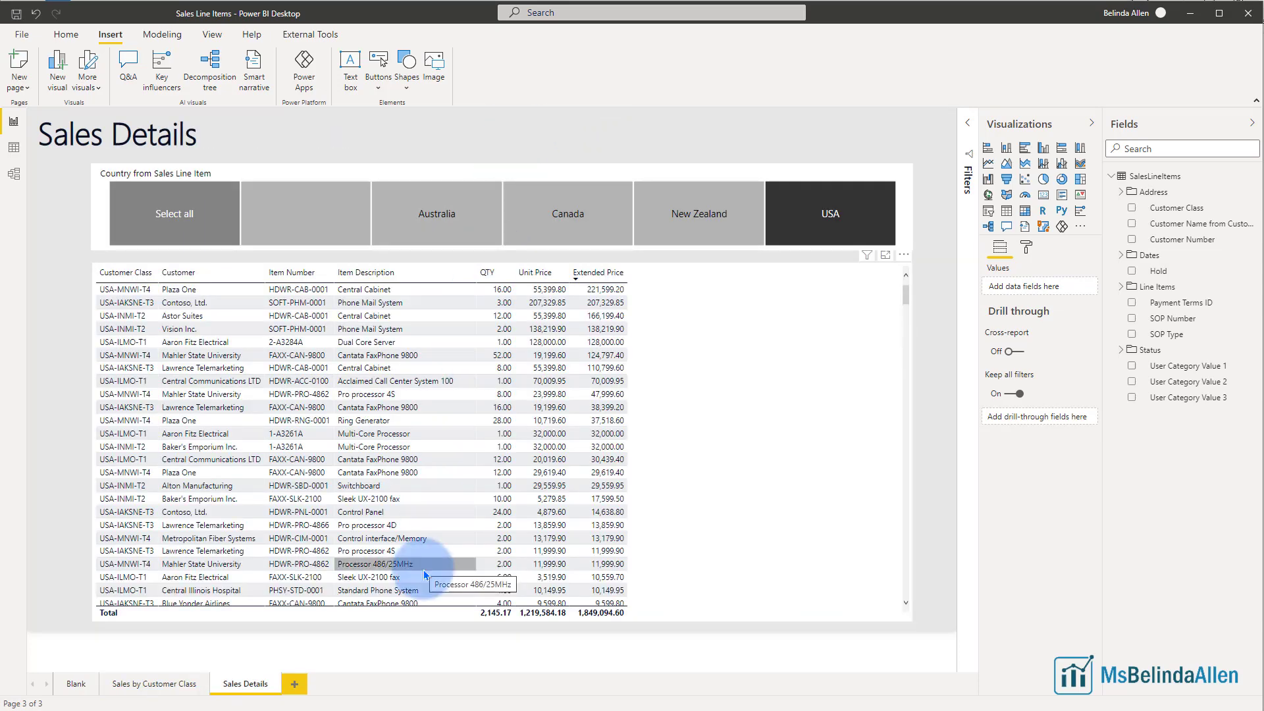